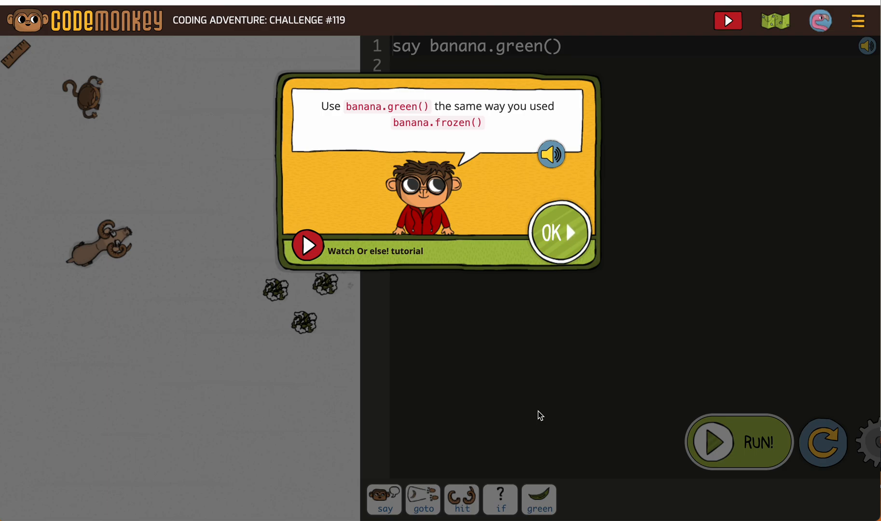
# Close the banana.green() hint to reveal the script sending the goat to the monkey
pyautogui.click(558, 233)
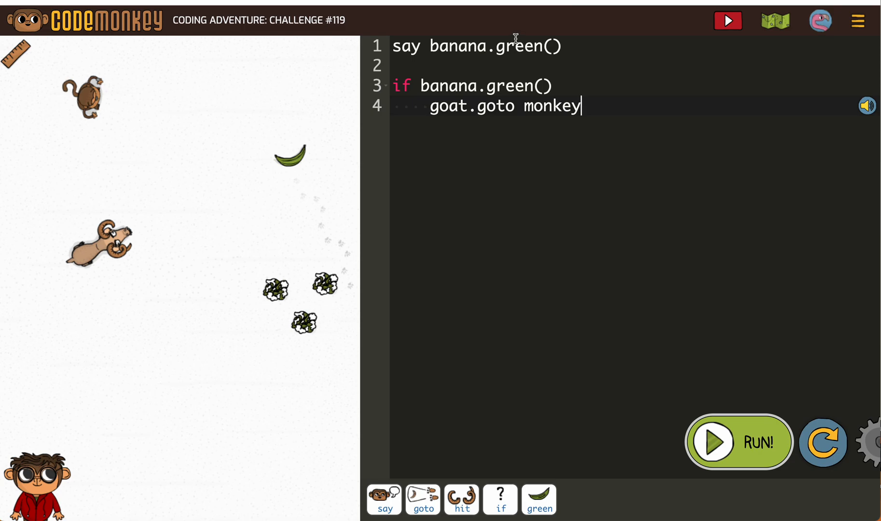
pyautogui.moveTo(504, 67)
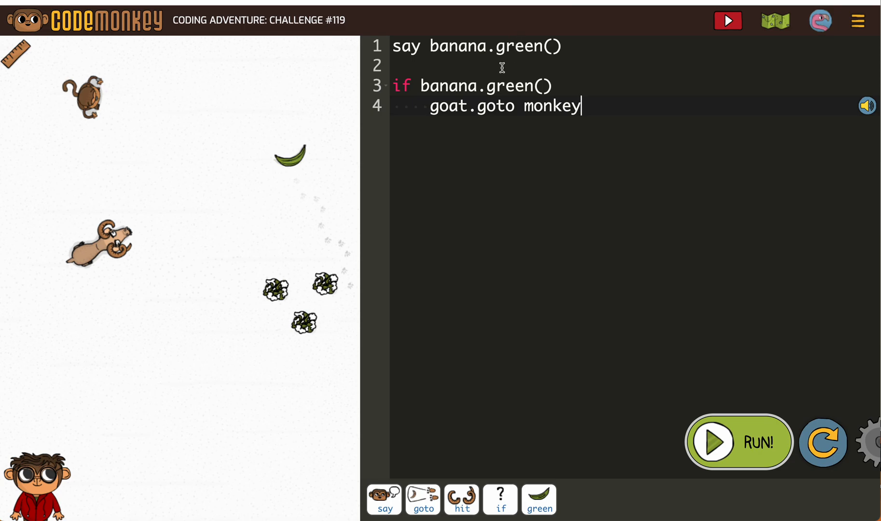
pyautogui.moveTo(472, 105)
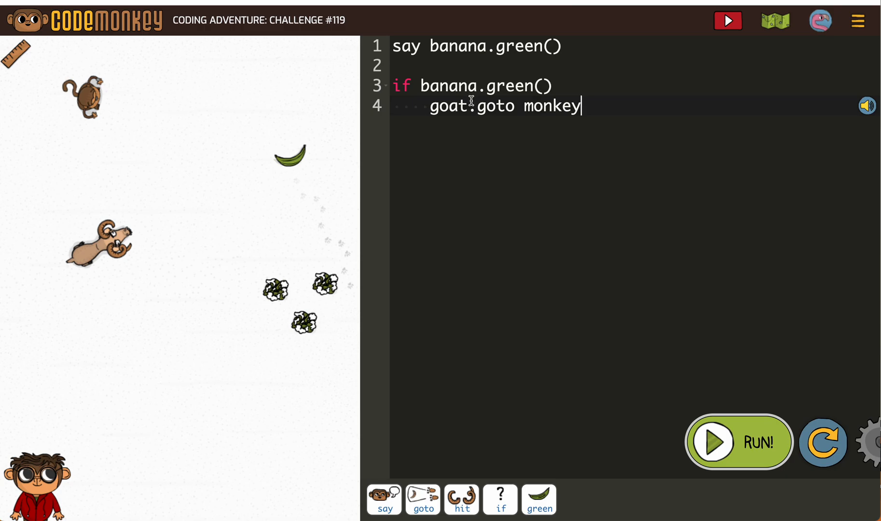
pyautogui.moveTo(584, 110)
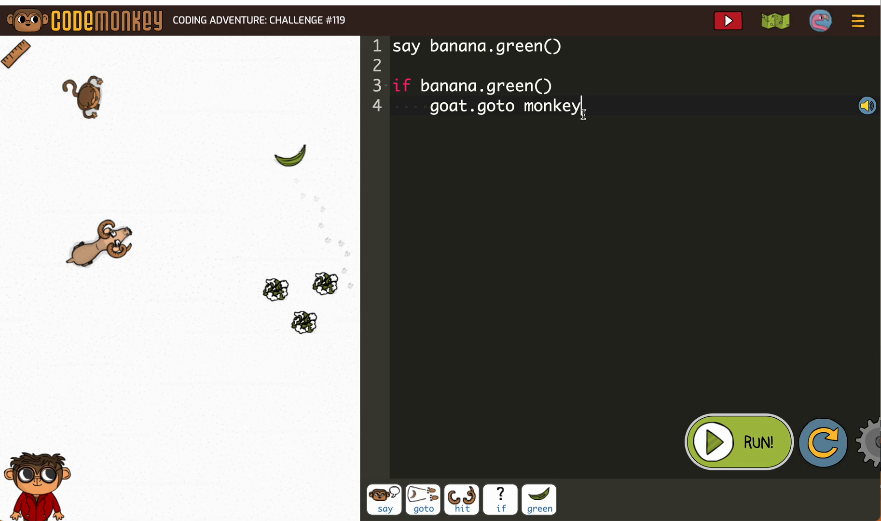
# Edit the script to 'if banana.green()' with 'goat.goto banana', then run it
pyautogui.press('Backspace')
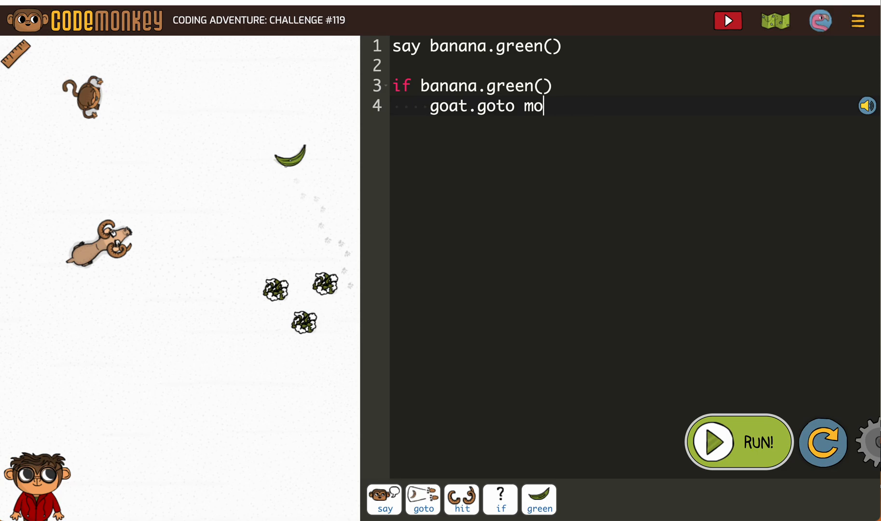
pyautogui.press('Backspace')
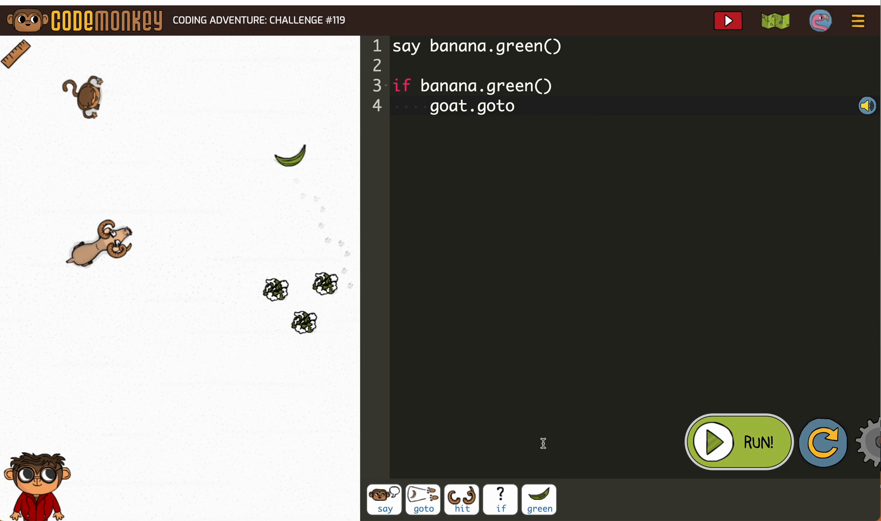
pyautogui.click(539, 500)
pyautogui.write(' banana')
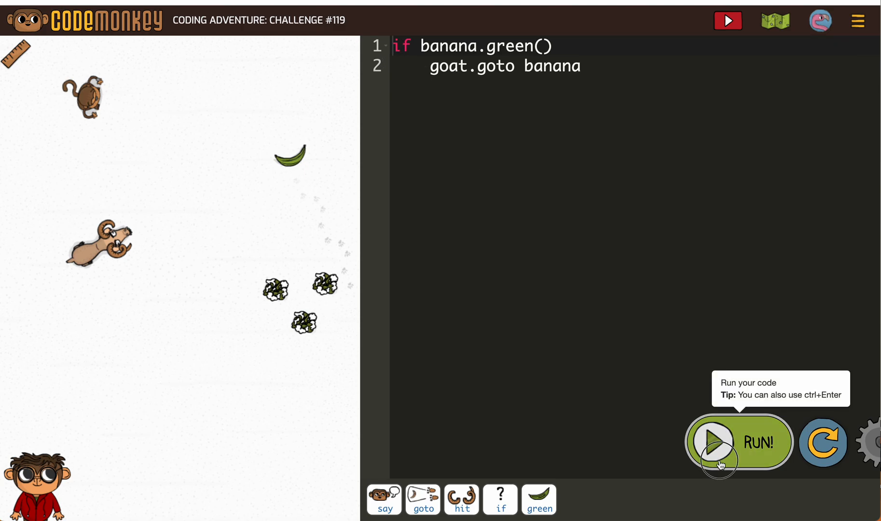
pyautogui.click(716, 444)
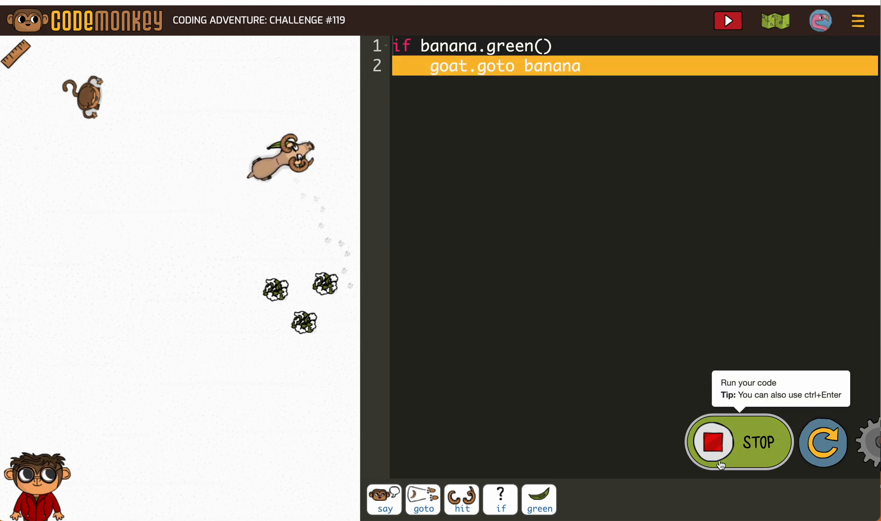
pyautogui.click(738, 442)
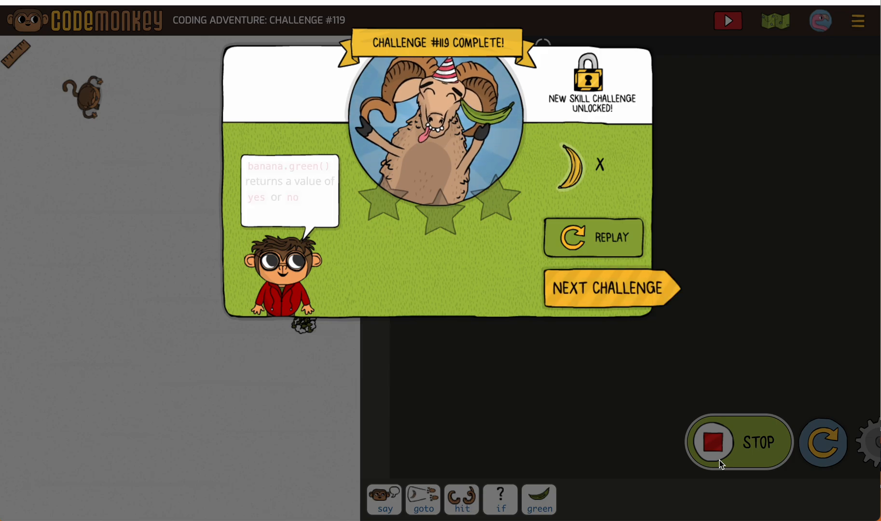